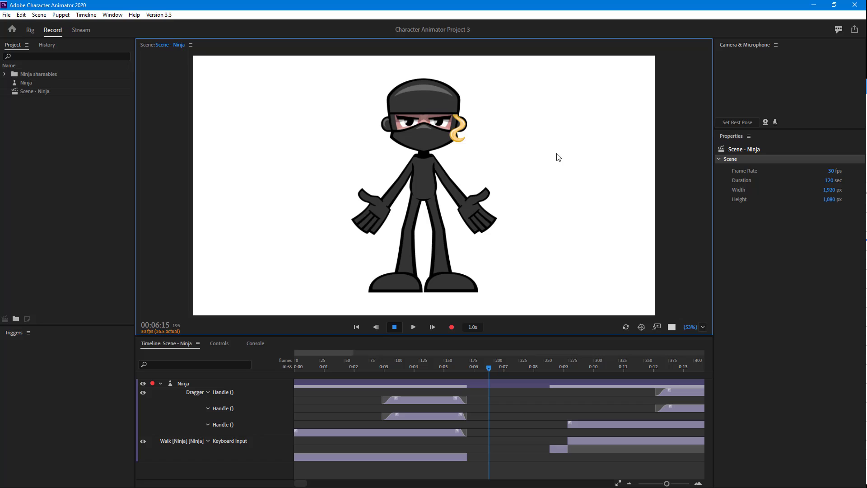
mouse_move(474, 200)
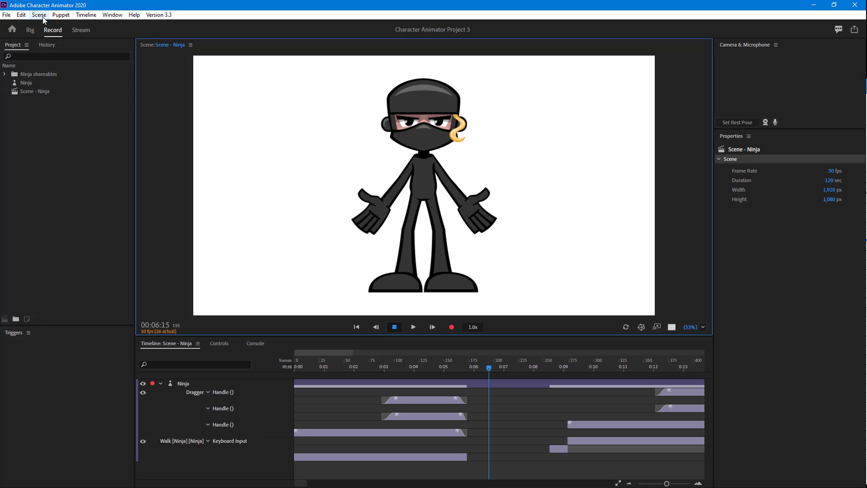
- Take a Scene snapshot of the ninja's current pose as a reference
click(39, 14)
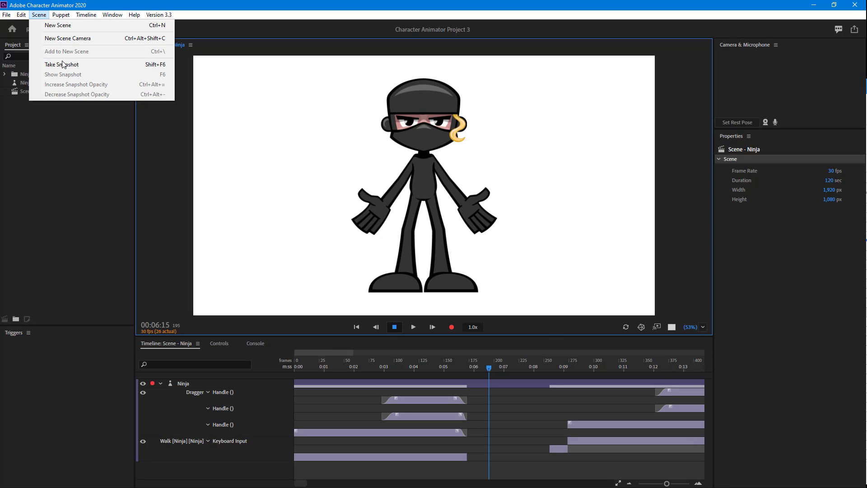
mouse_move(62, 64)
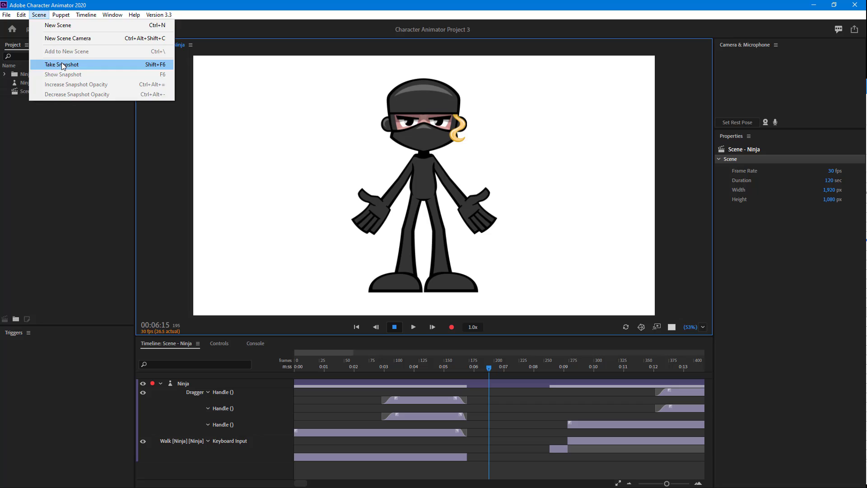
click(61, 64)
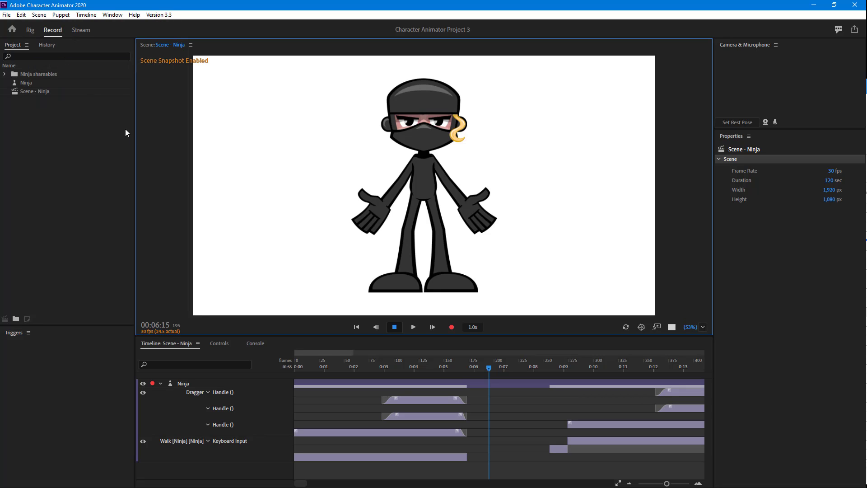
mouse_move(318, 244)
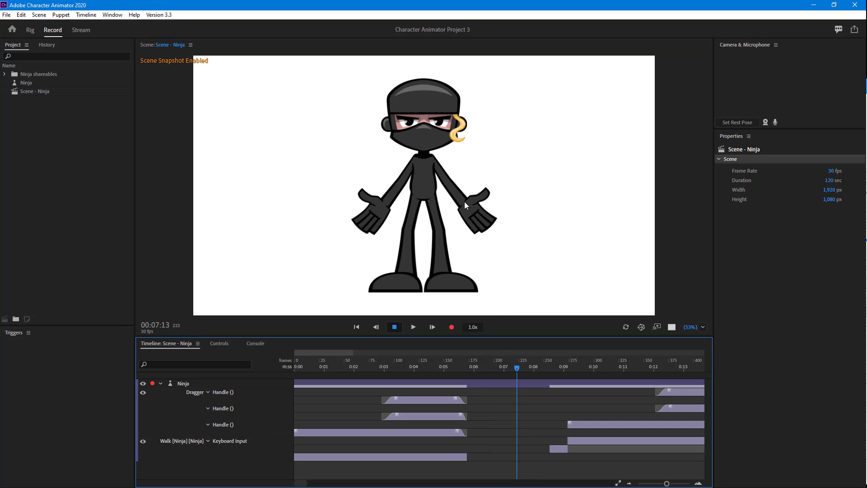
- Scale the Ninja puppet to 177% and move it to Position X -14, Y 309
click(182, 383)
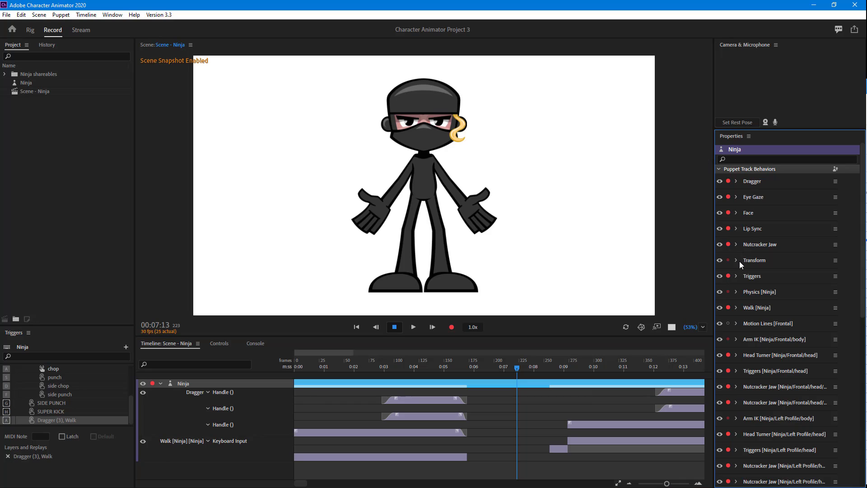
click(737, 261)
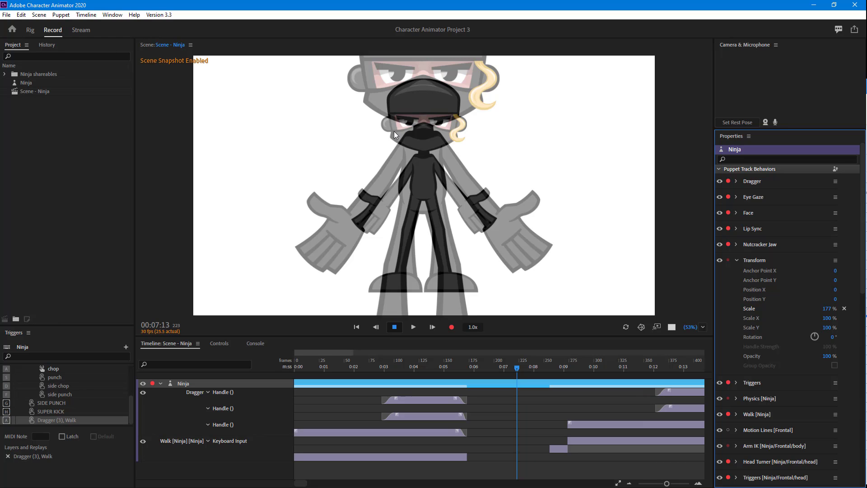
mouse_move(476, 80)
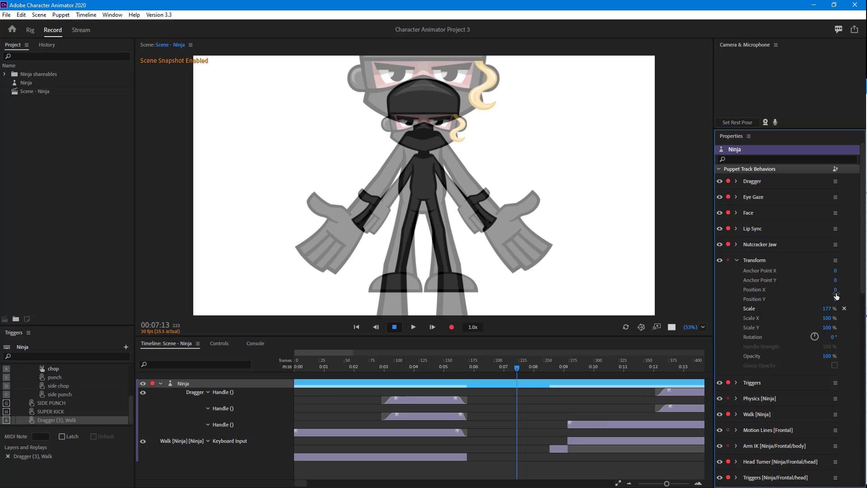
drag(832, 289, 825, 289)
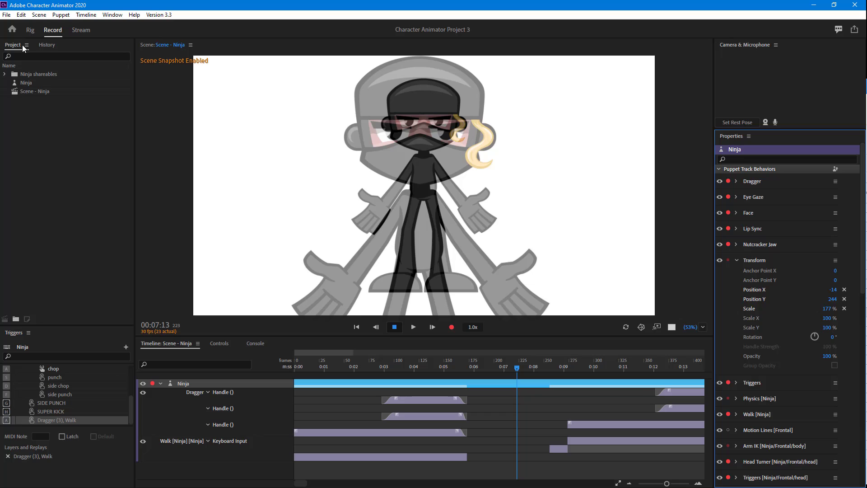
click(38, 14)
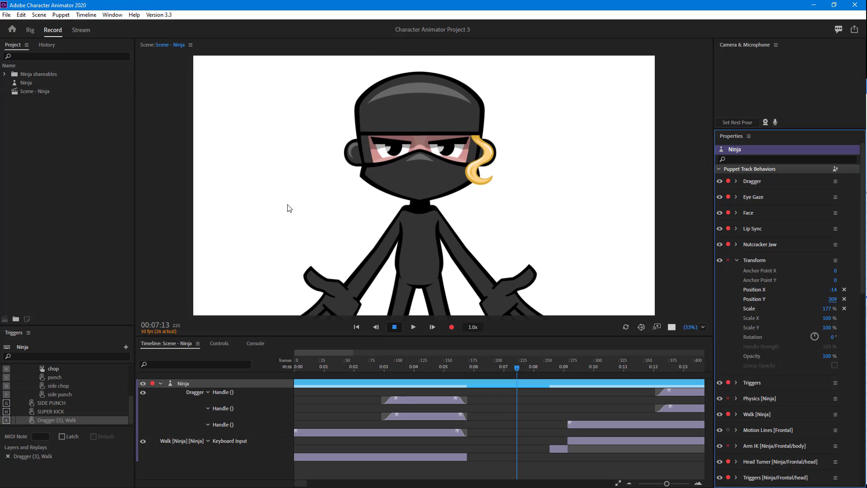
- Show the earlier snapshot as a translucent overlay on the enlarged ninja and raise its opacity
click(39, 14)
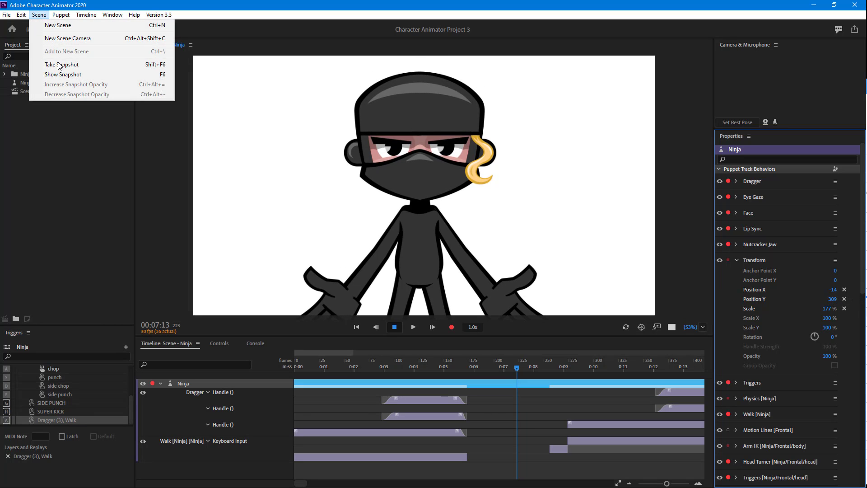
mouse_move(63, 74)
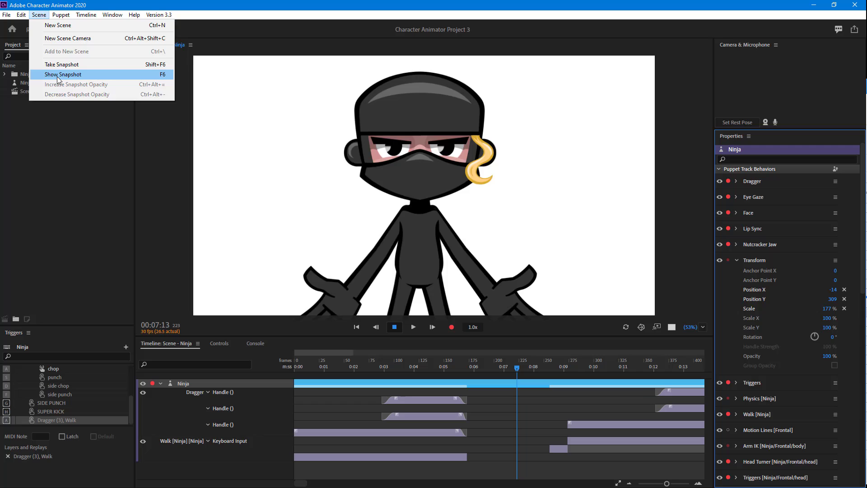
click(63, 74)
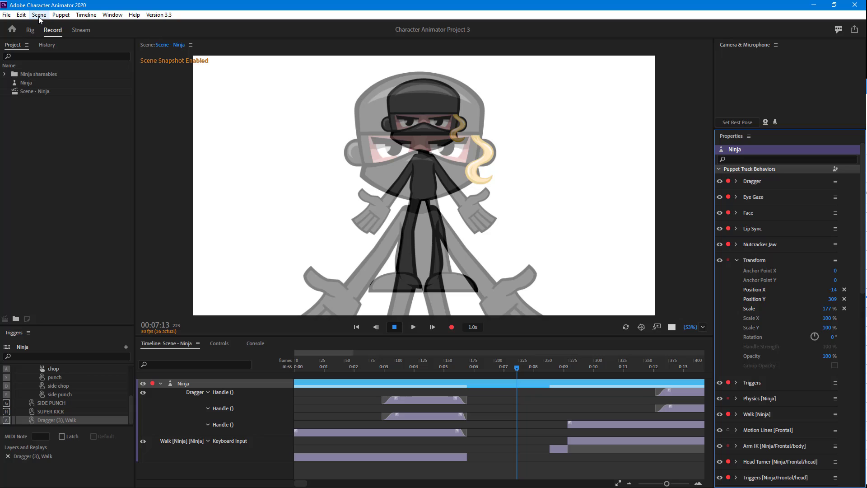
click(38, 14)
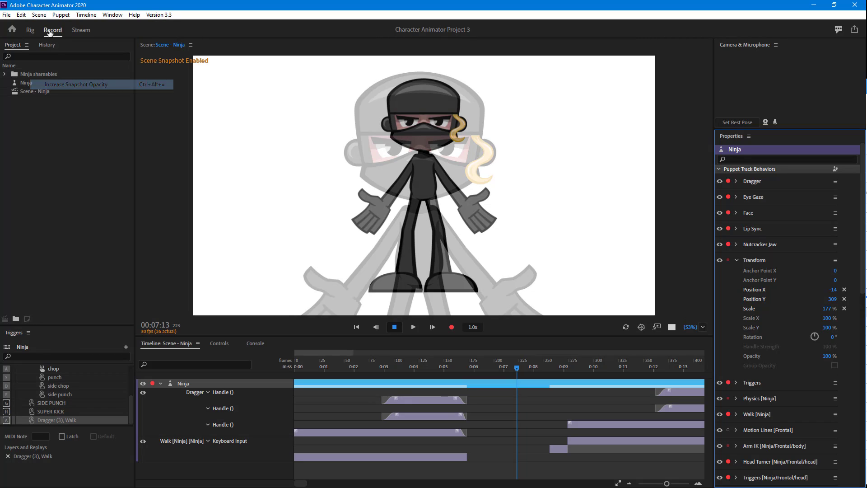
click(38, 14)
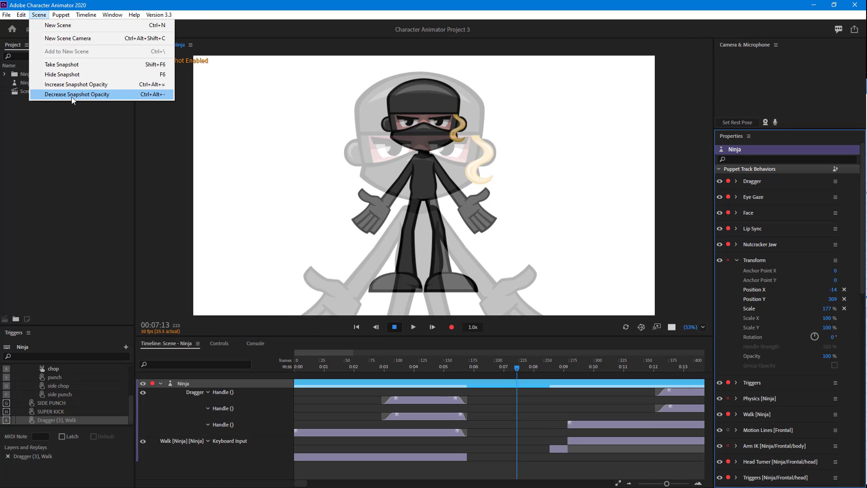
click(76, 94)
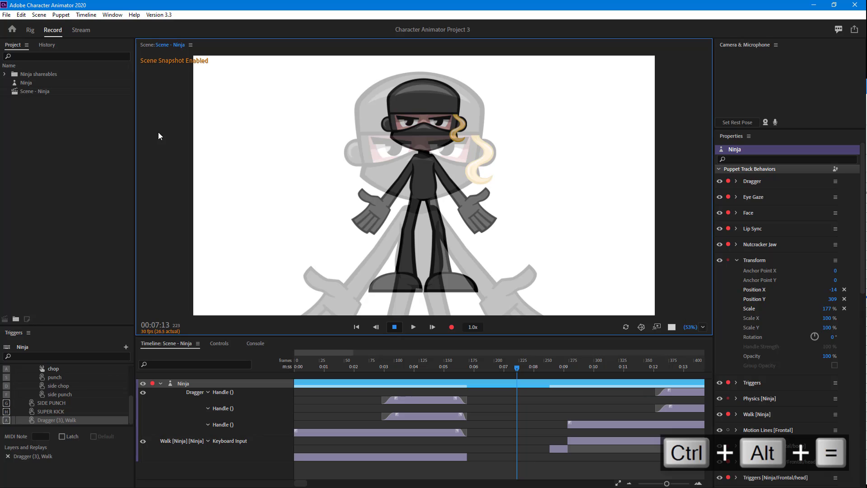
- Raise snapshot opacity, deselect the puppet, and take a new snapshot of the enlarged ninja
key(F6)
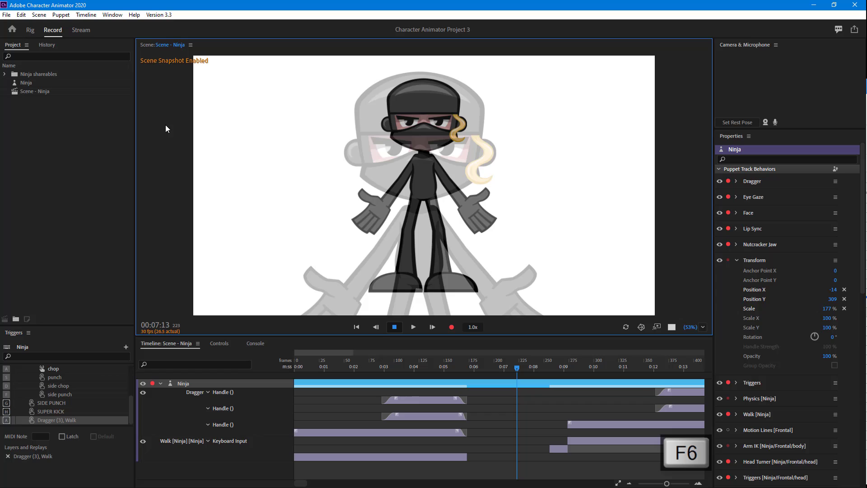
click(39, 15)
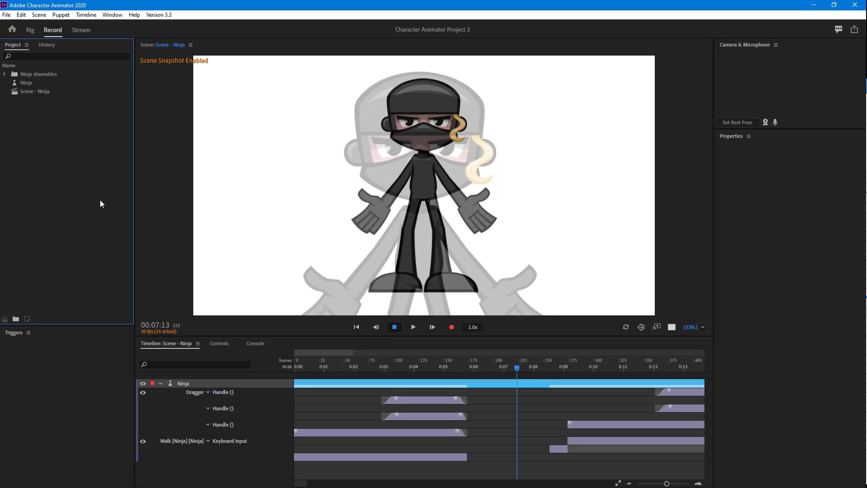
key(shift+F6)
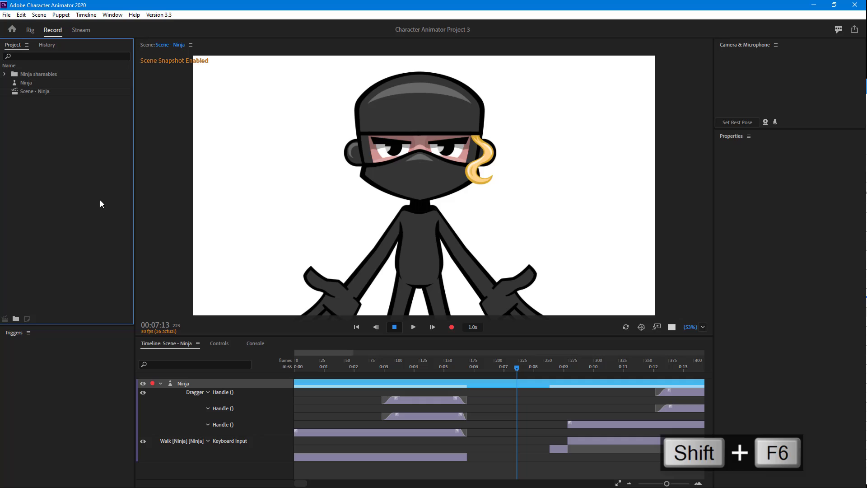